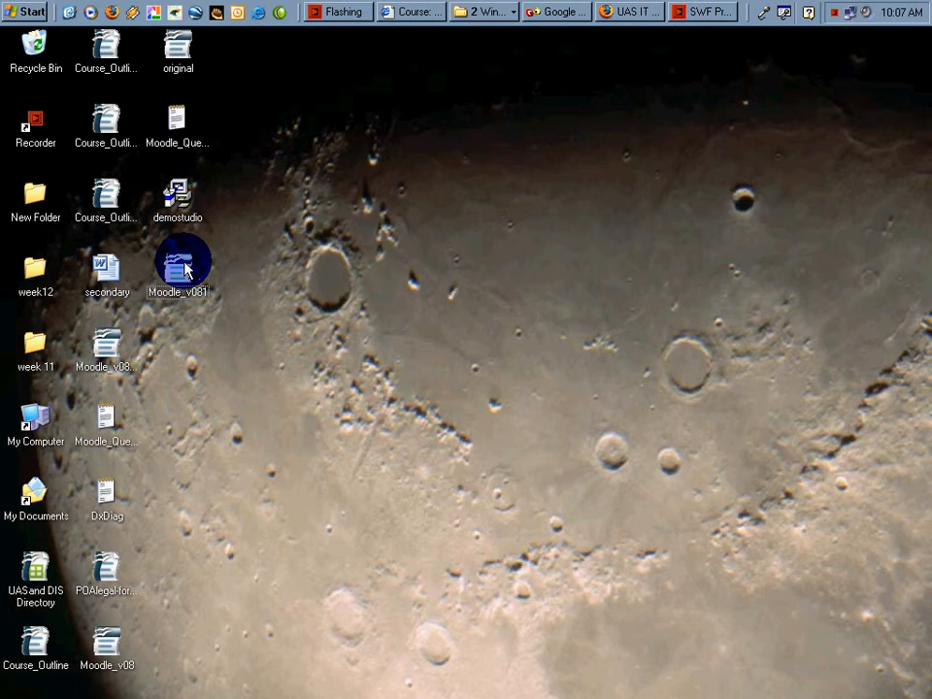
mouse_move(177, 269)
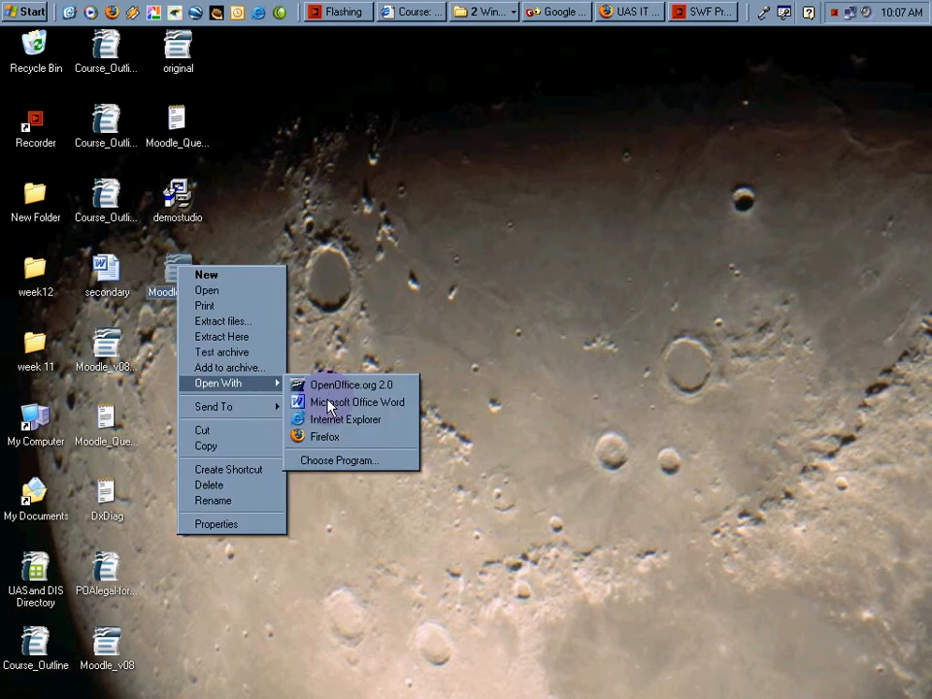
- Open the Moodle_v081 template from the desktop with Microsoft Office Word
click(357, 402)
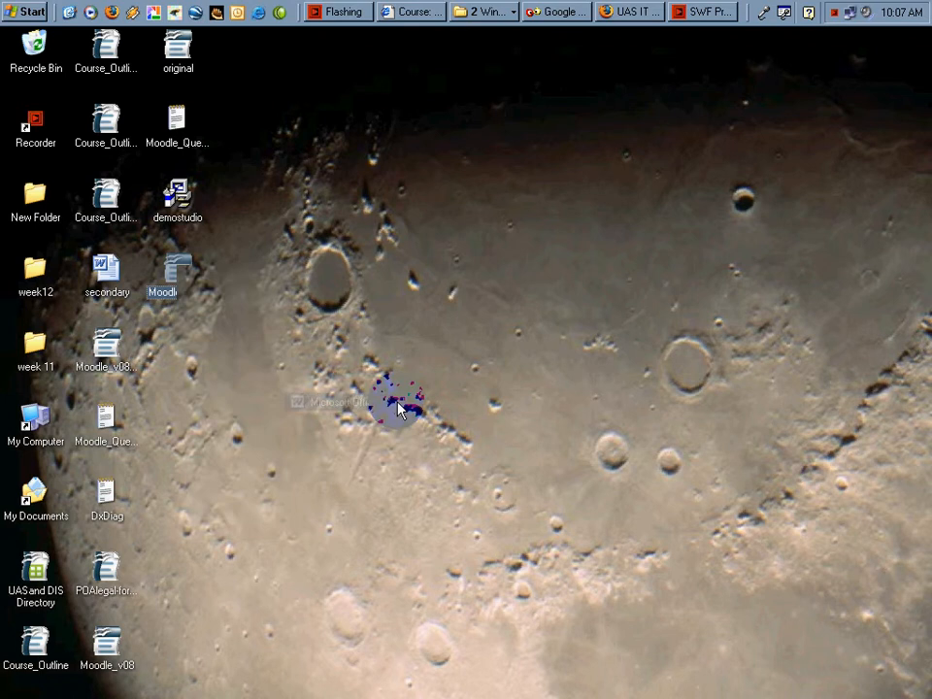
mouse_move(529, 286)
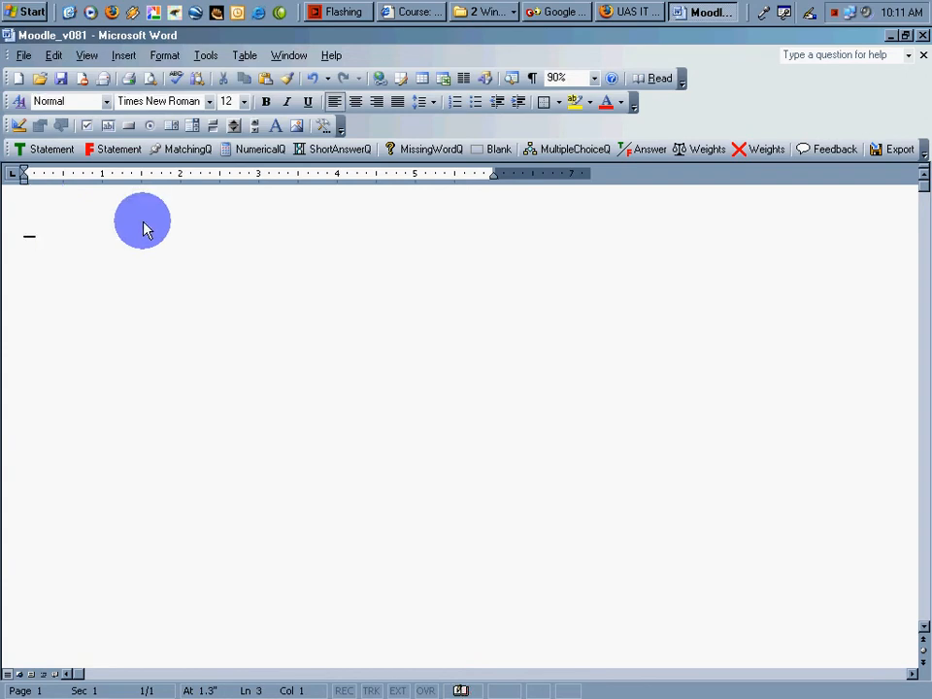
- Add a true statement question: 'The color black is the total absence of color.'
click(52, 149)
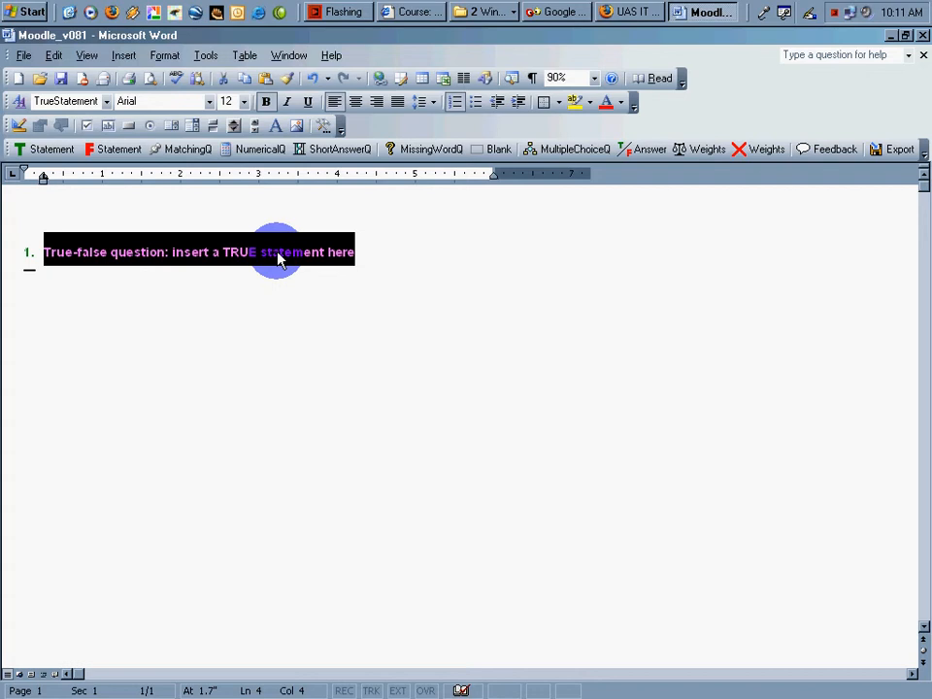
text(The)
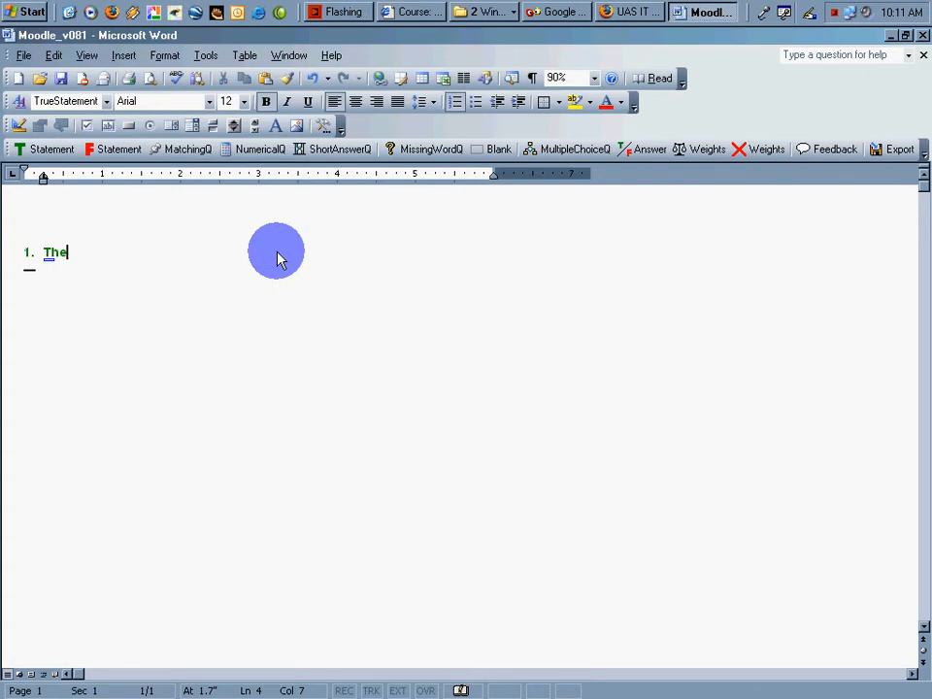
text(color)
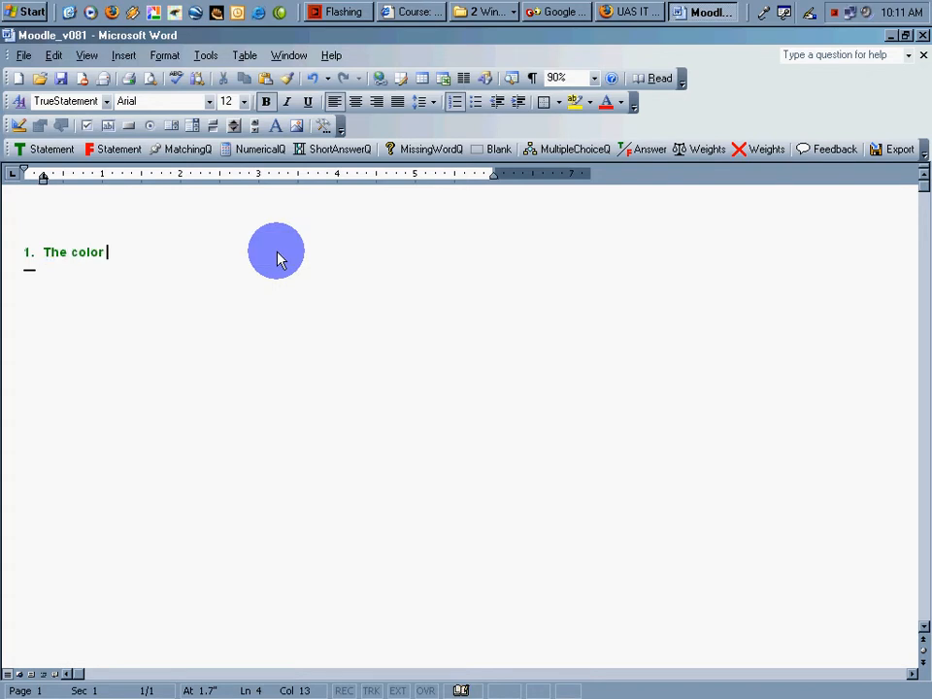
text(black is a)
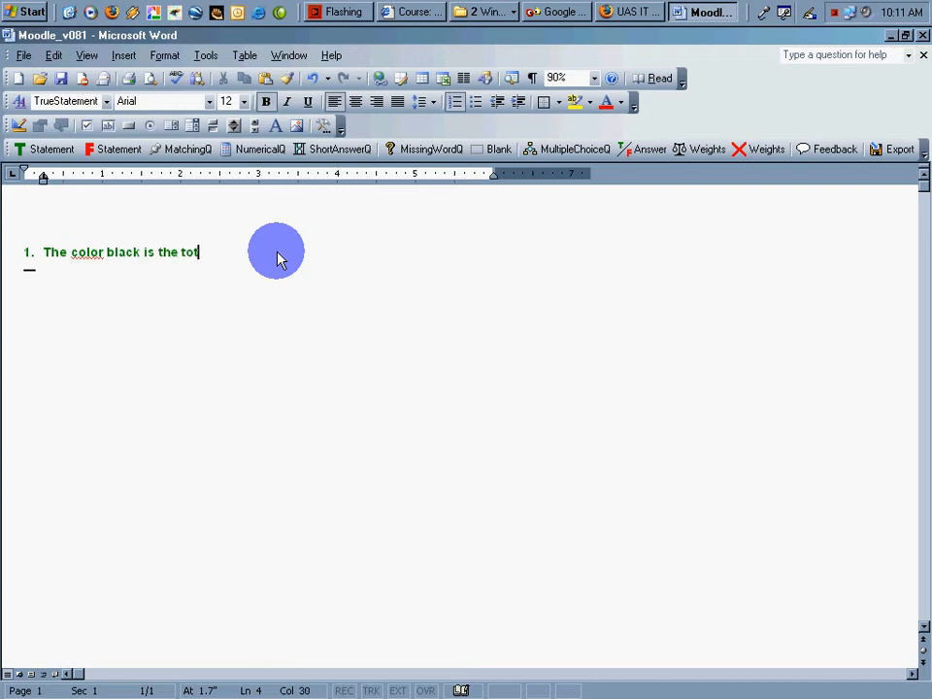
text(al absence of color)
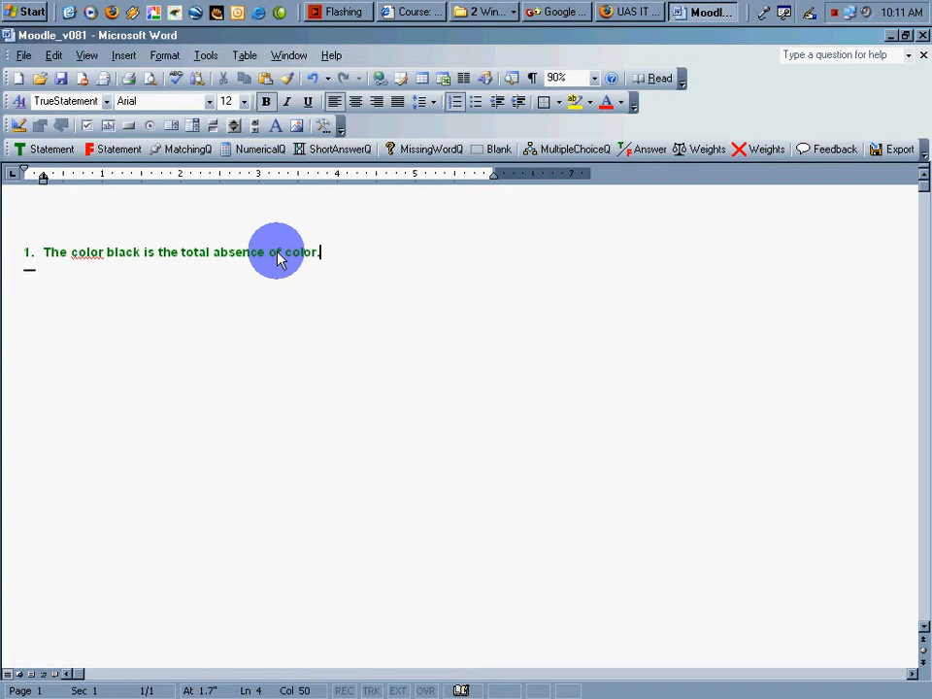
text(.)
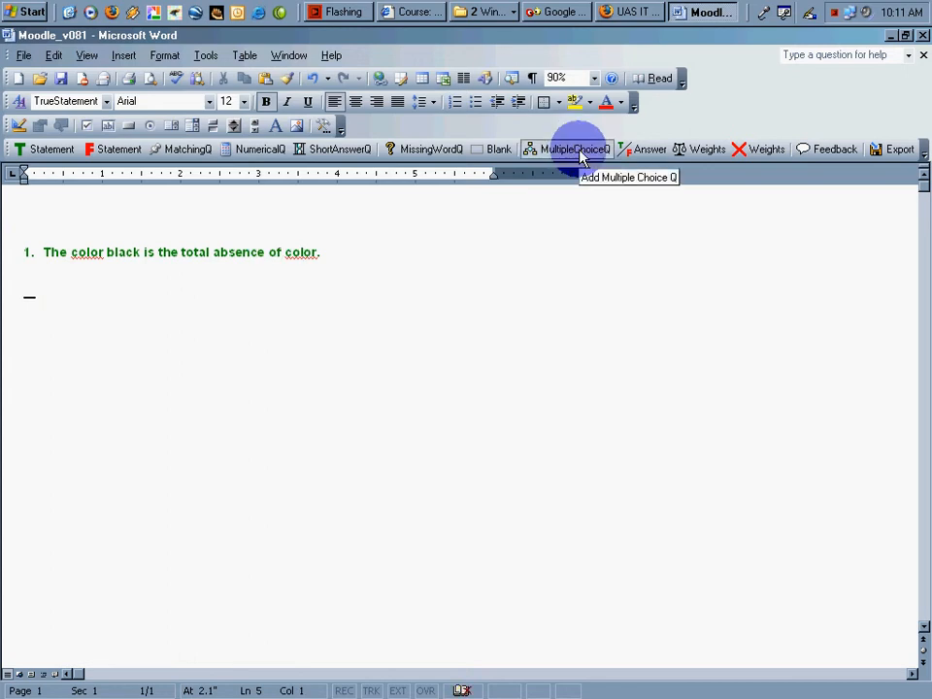
- Insert a multiple-choice question: 'A lumen for an LCD projector is a measurement of the amount of what?'
click(573, 149)
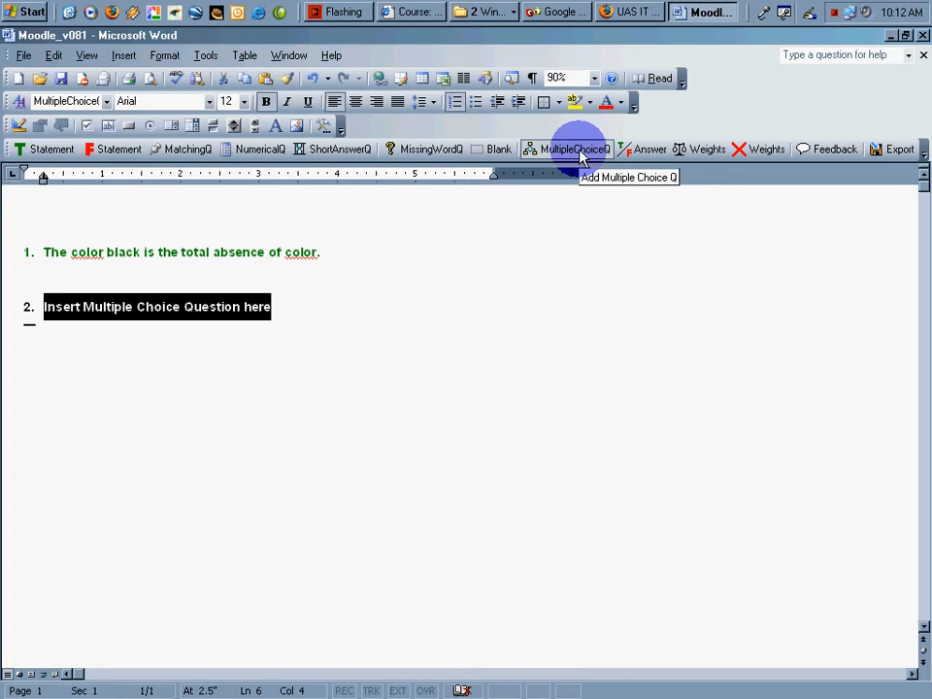
text(A lumen i)
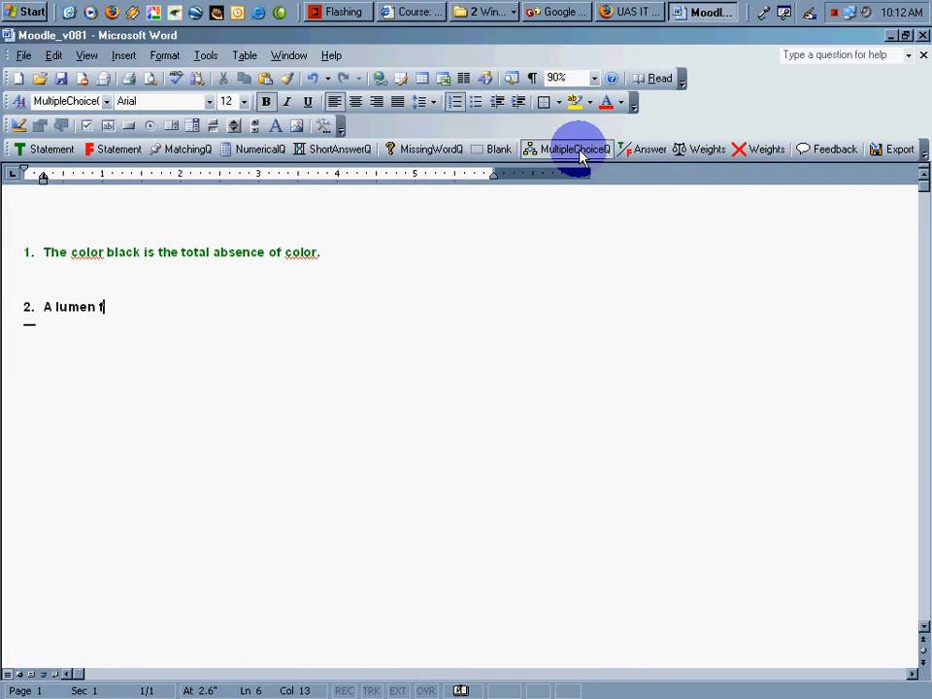
text(or an)
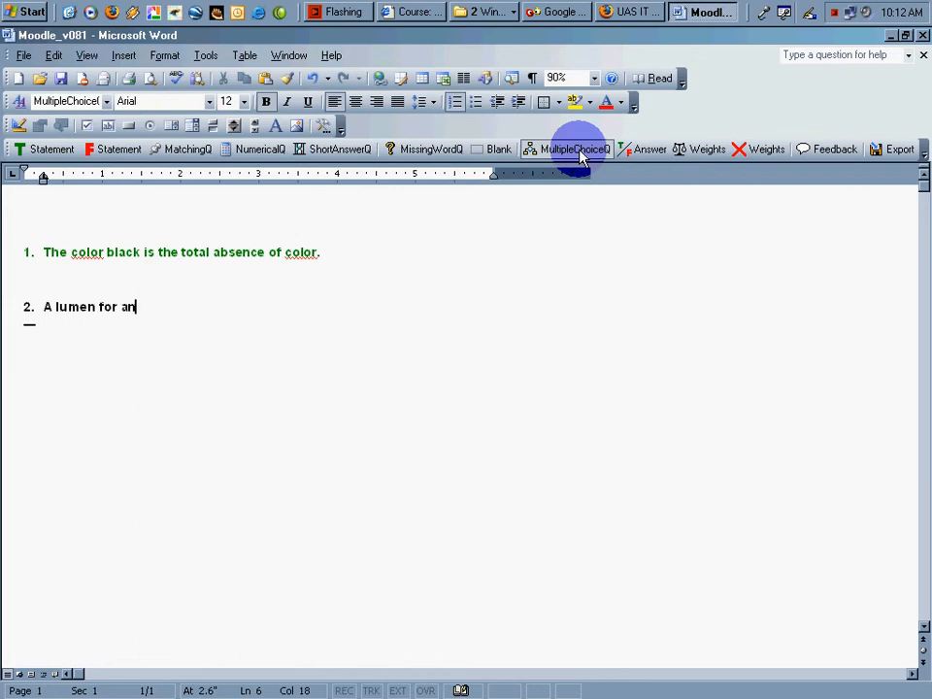
text(LCD pro)
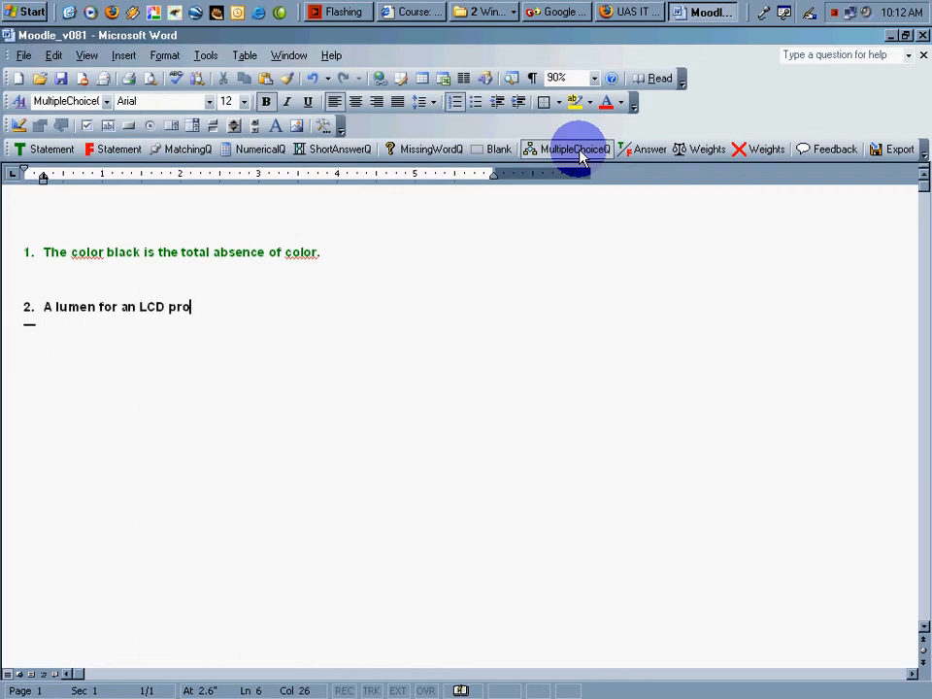
text(jector is a measurement of the a)
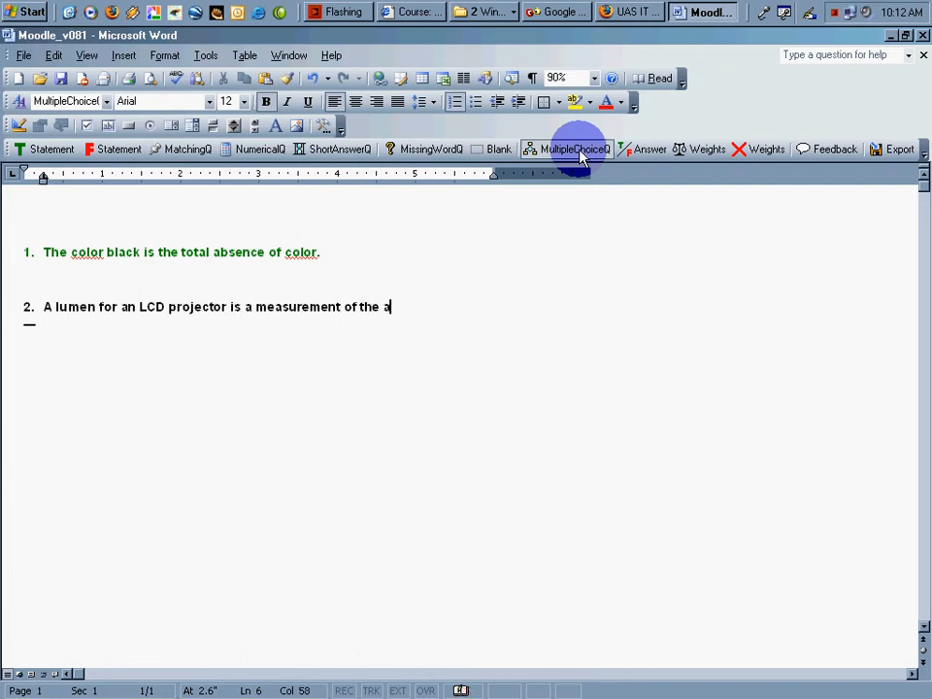
text(mount)
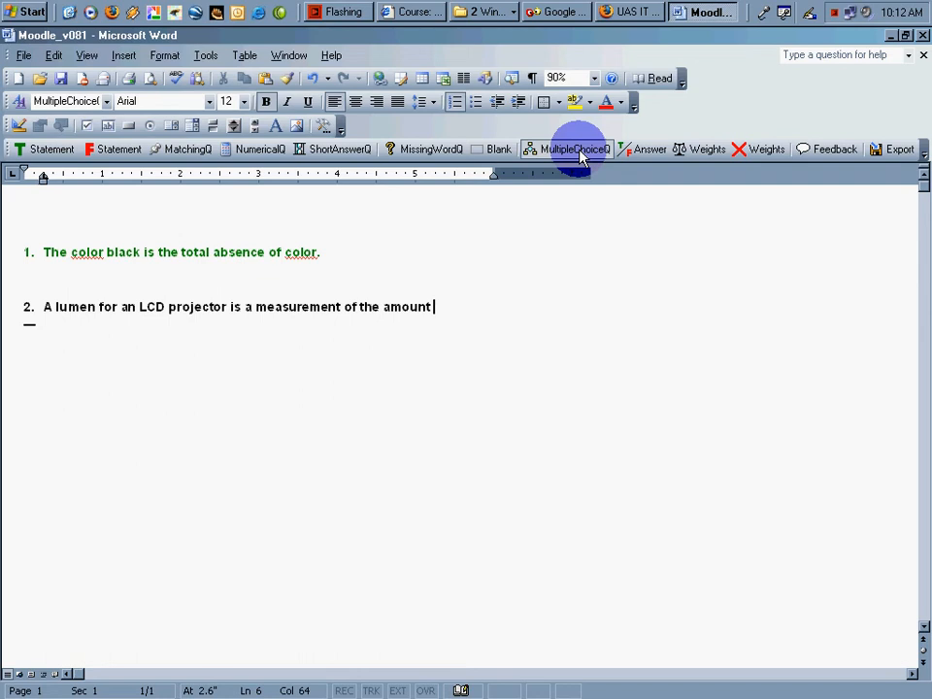
text(of what?)
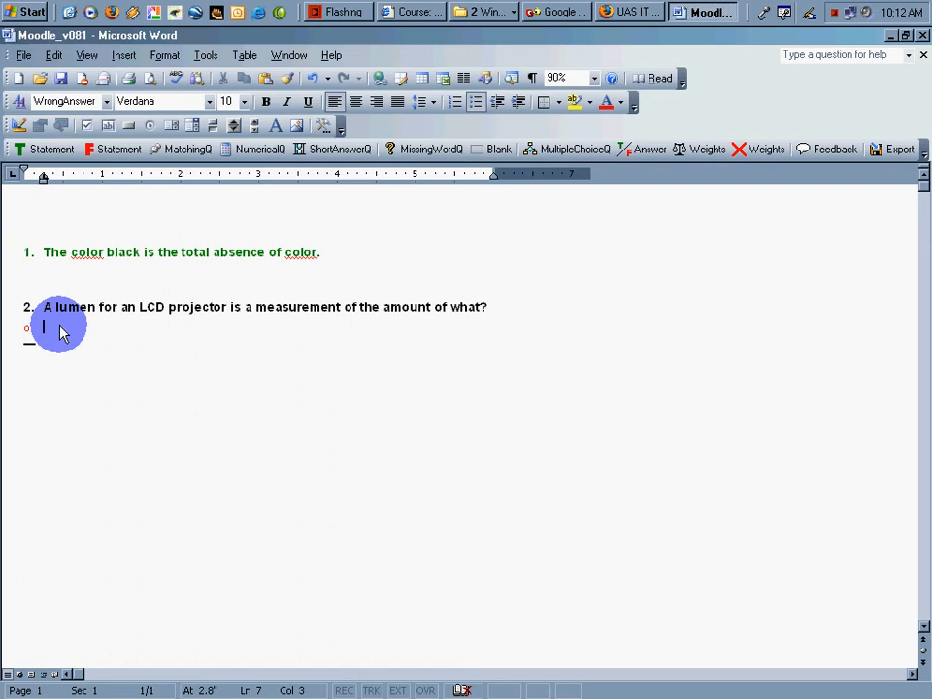
- Type the first answer options about electricity, the bulb and the size of the case
text(electricity)
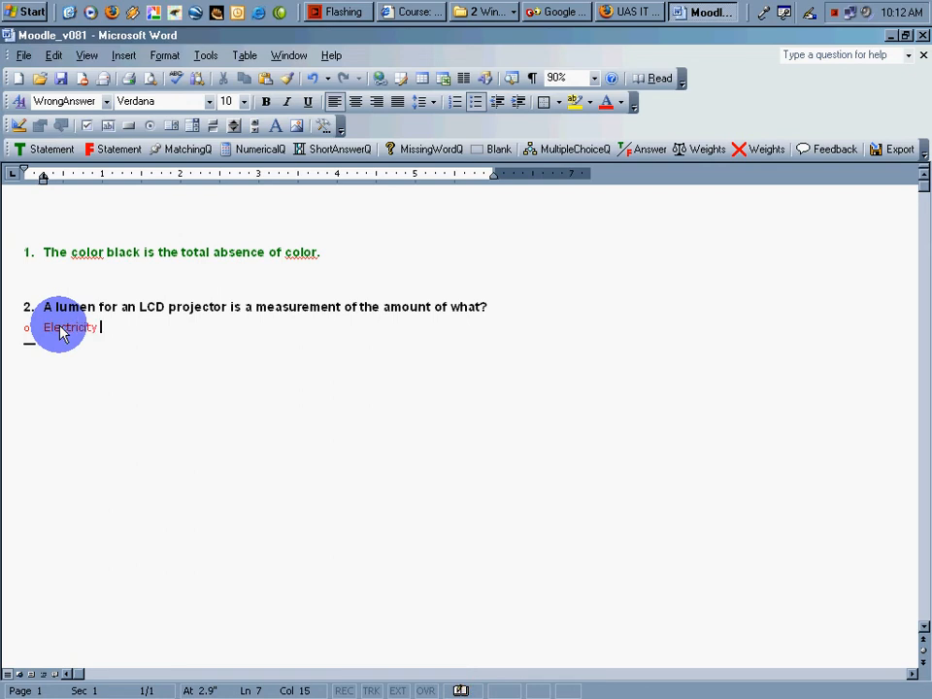
text(produced)
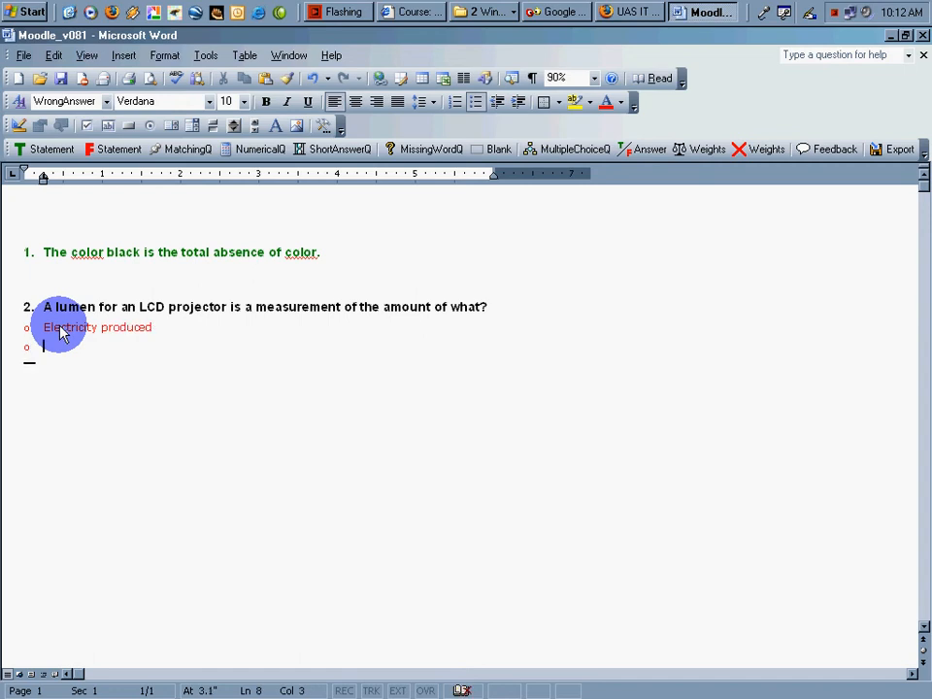
text(The size of the)
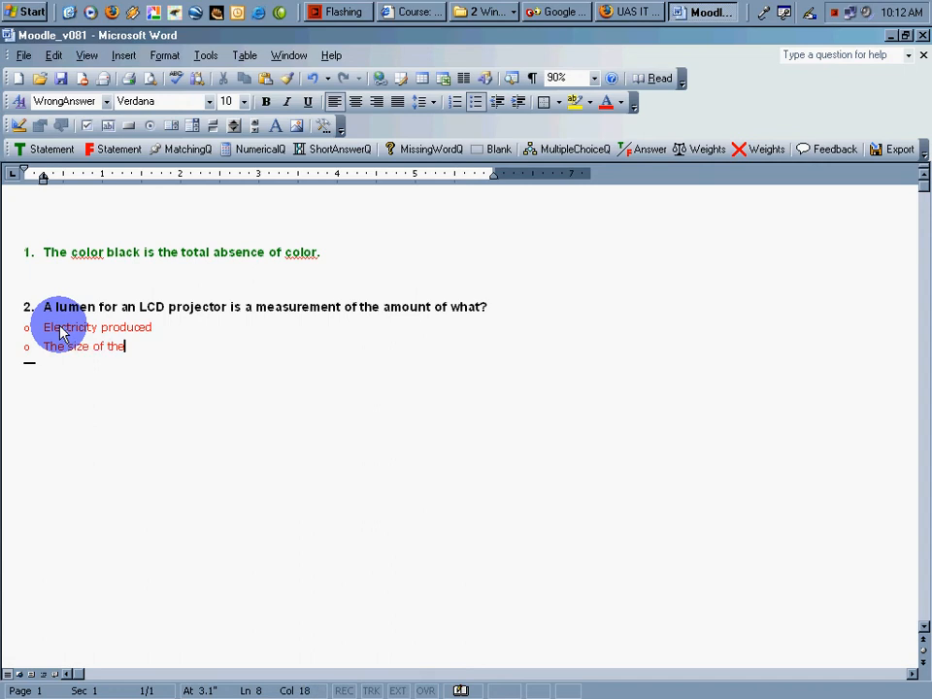
text(bulb)
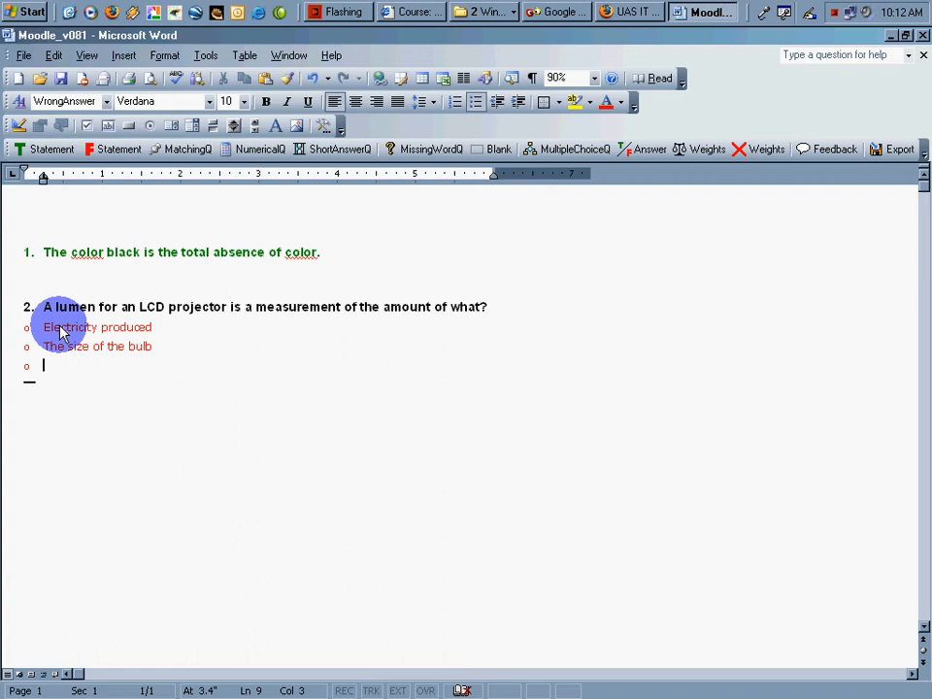
text(The size of the)
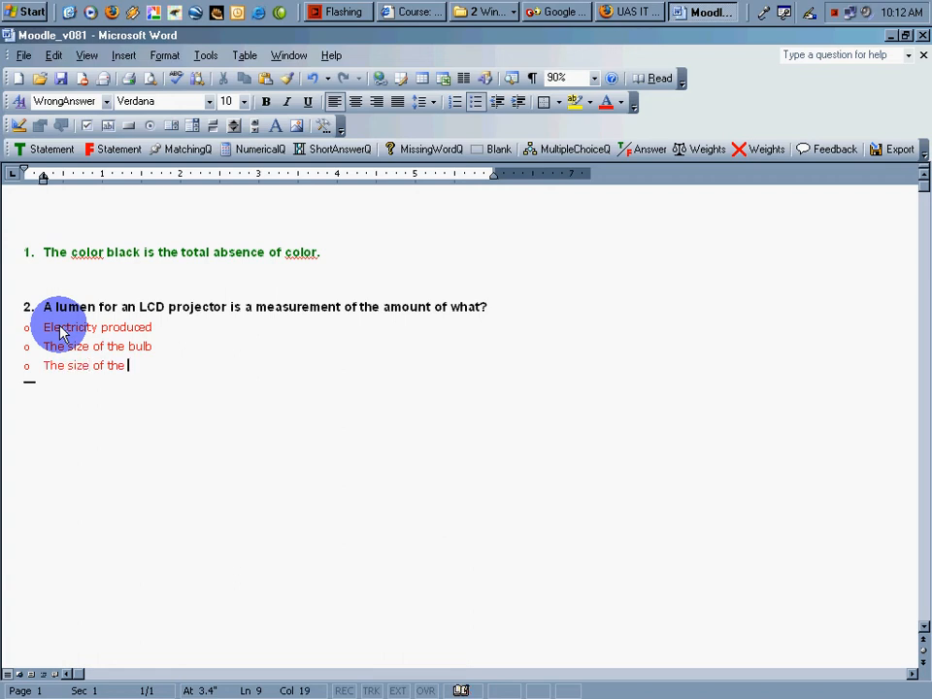
text(c)
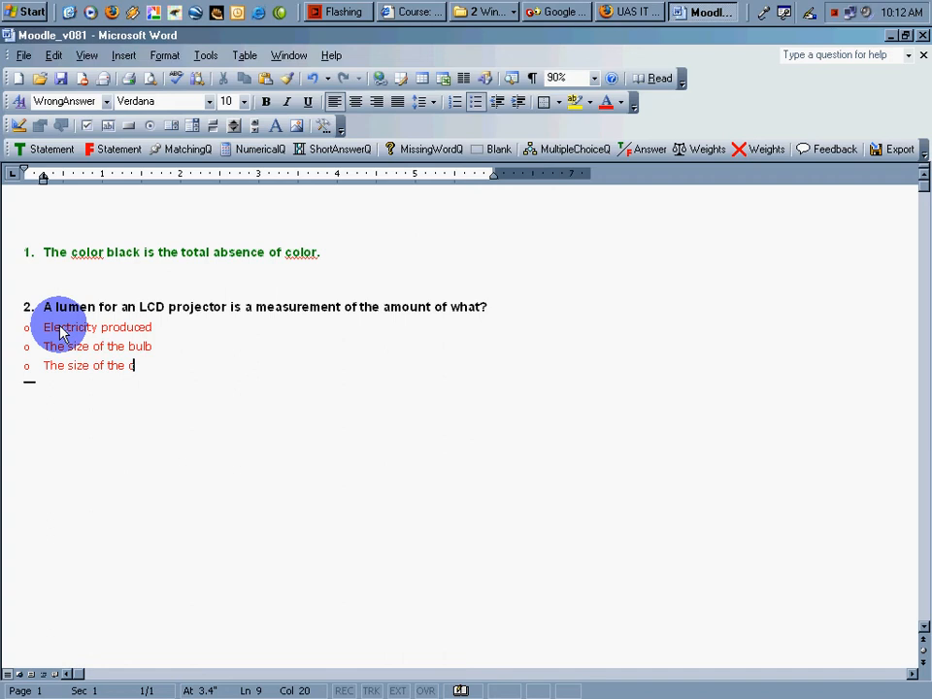
text(ase.)
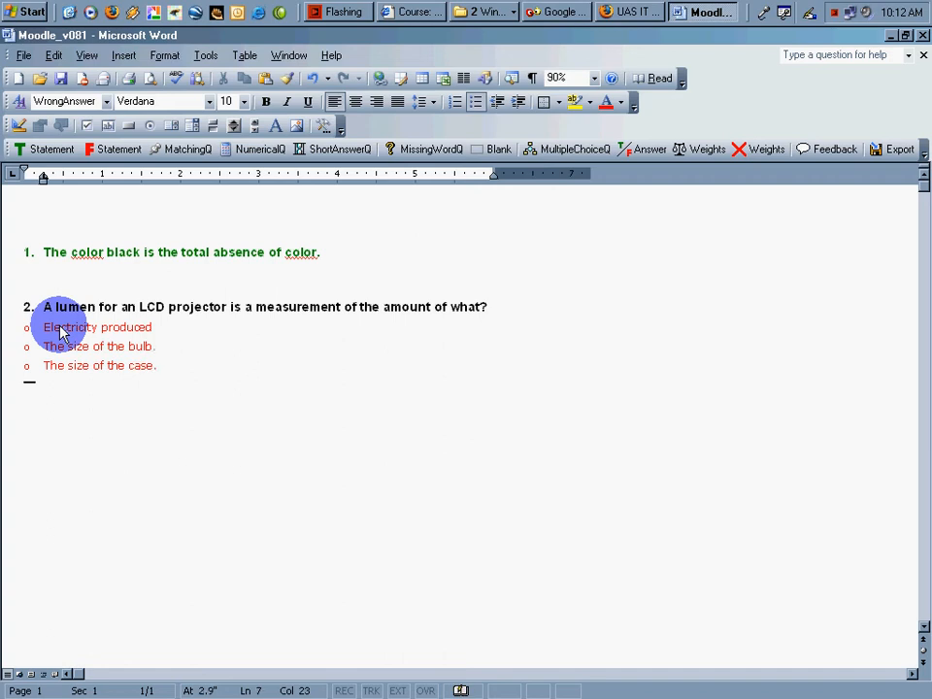
text(.)
text(The)
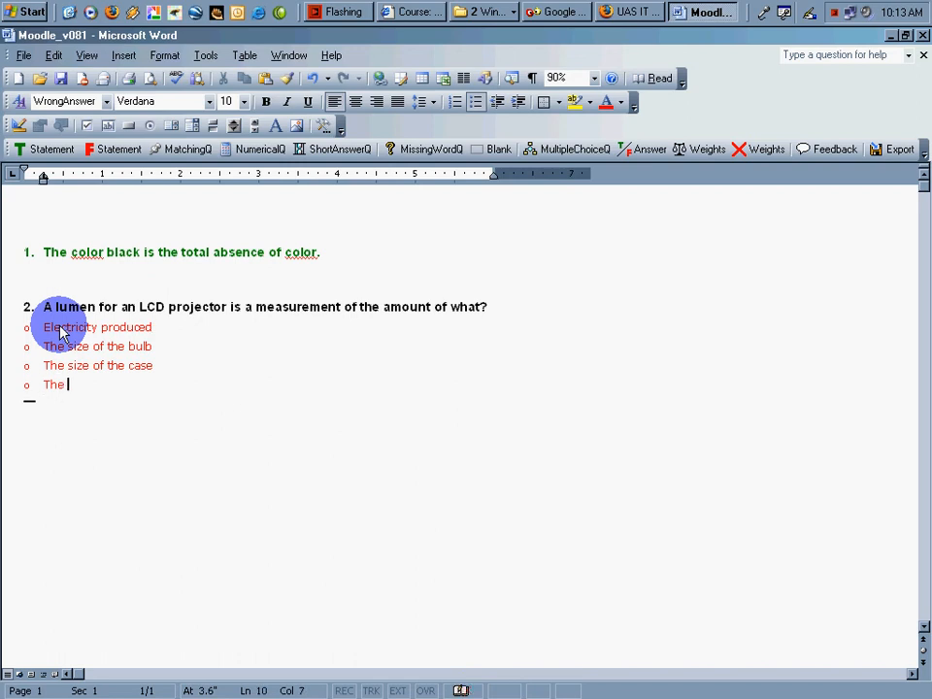
- Add 'The amount of light generated' and mark it as the right answer
text(amount of li)
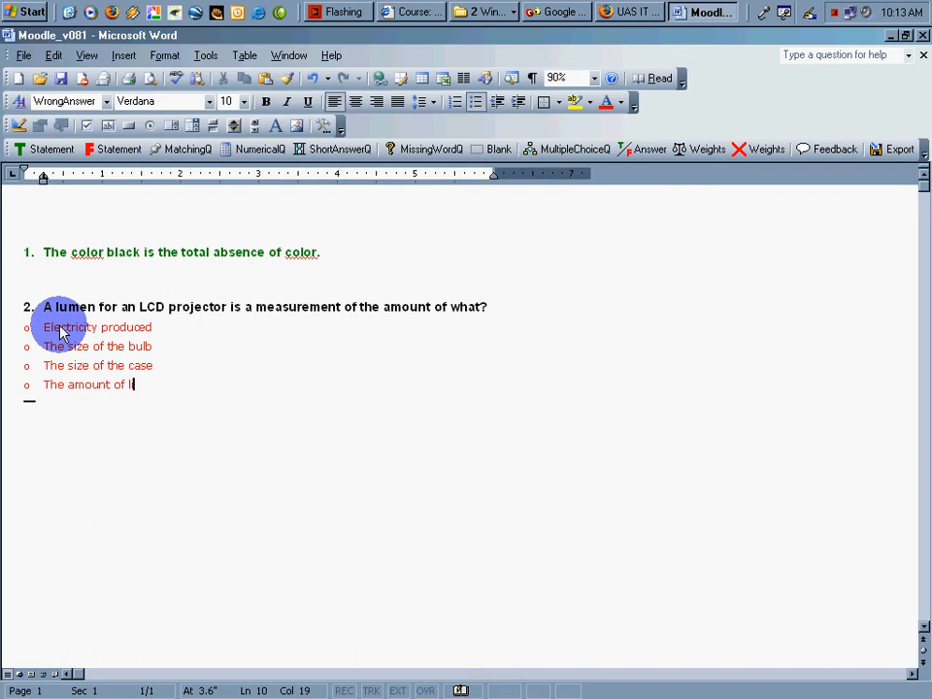
text(ght geneart)
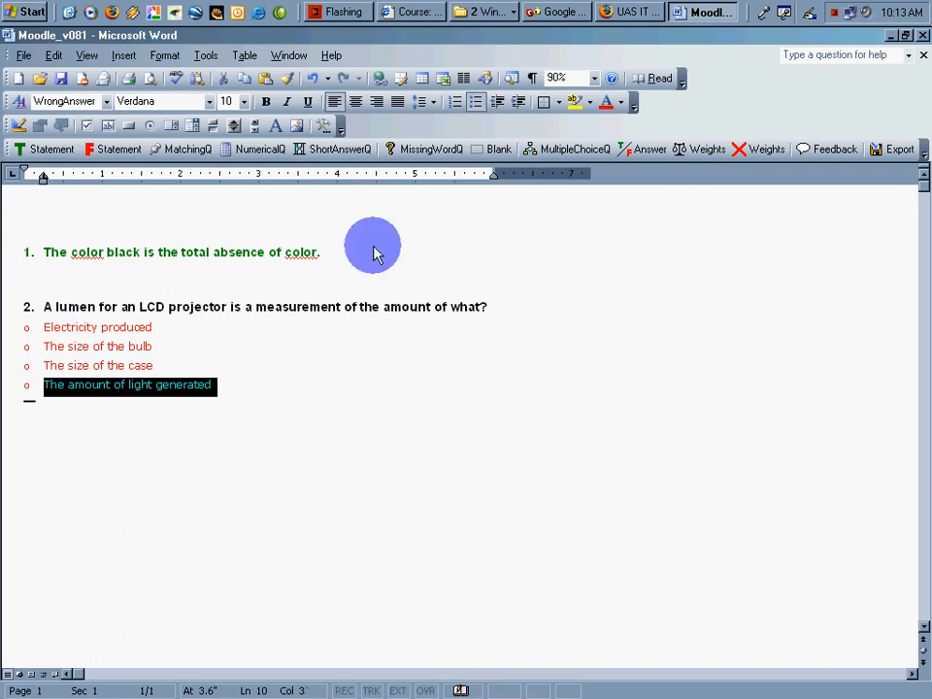
click(645, 149)
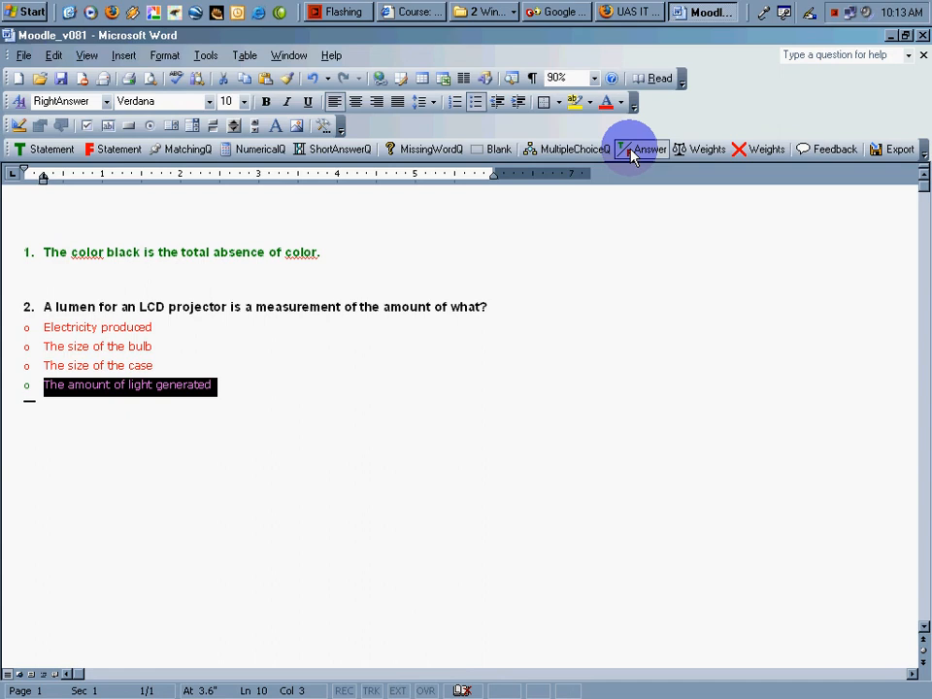
click(647, 149)
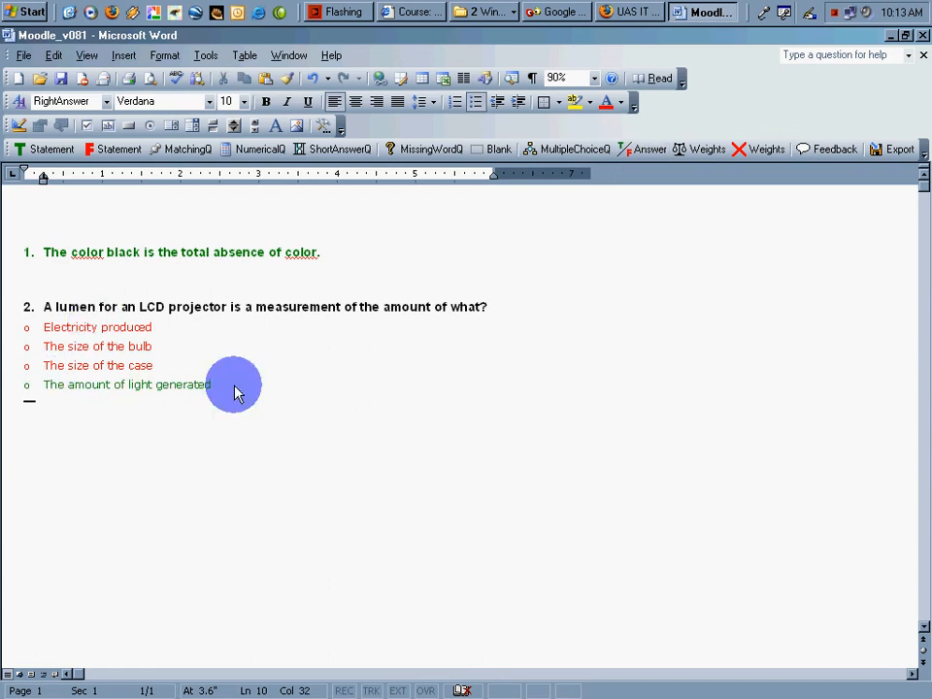
mouse_move(418, 243)
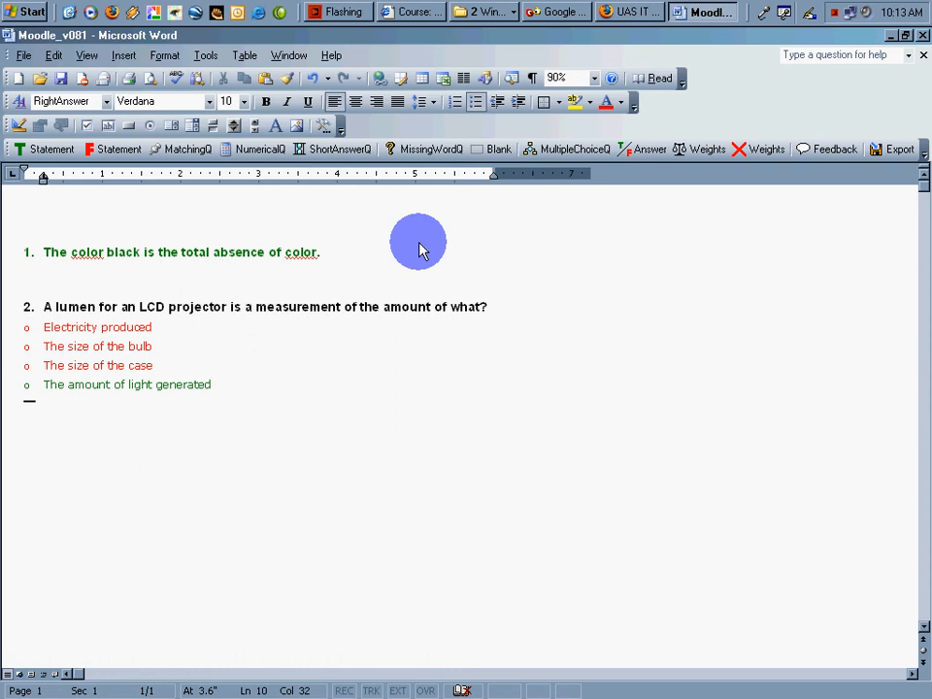
click(23, 55)
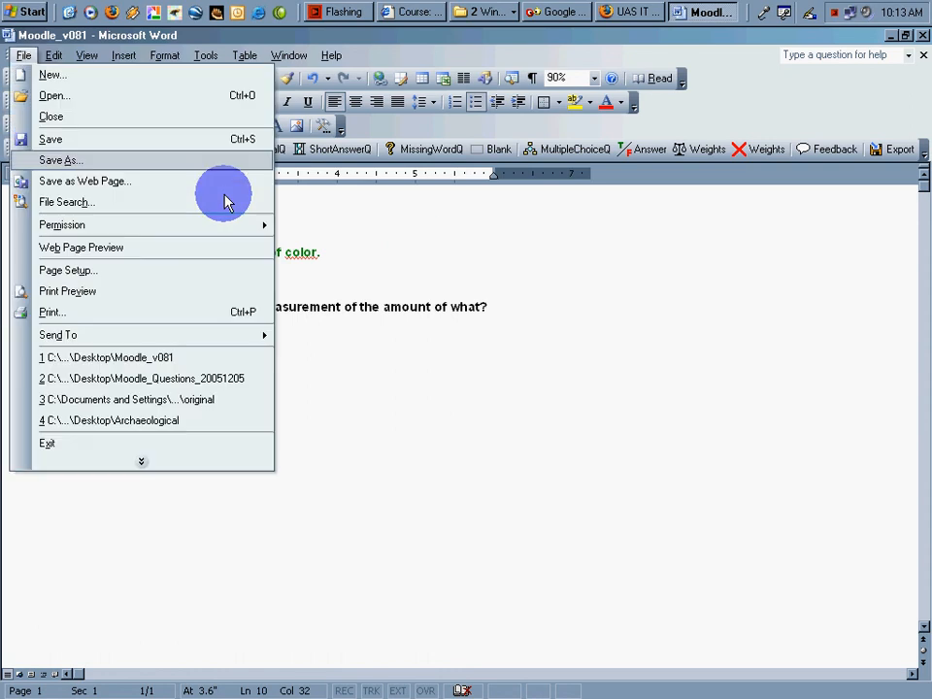
- Save the quiz as new_name and export the GIFT text to the Desktop
click(60, 159)
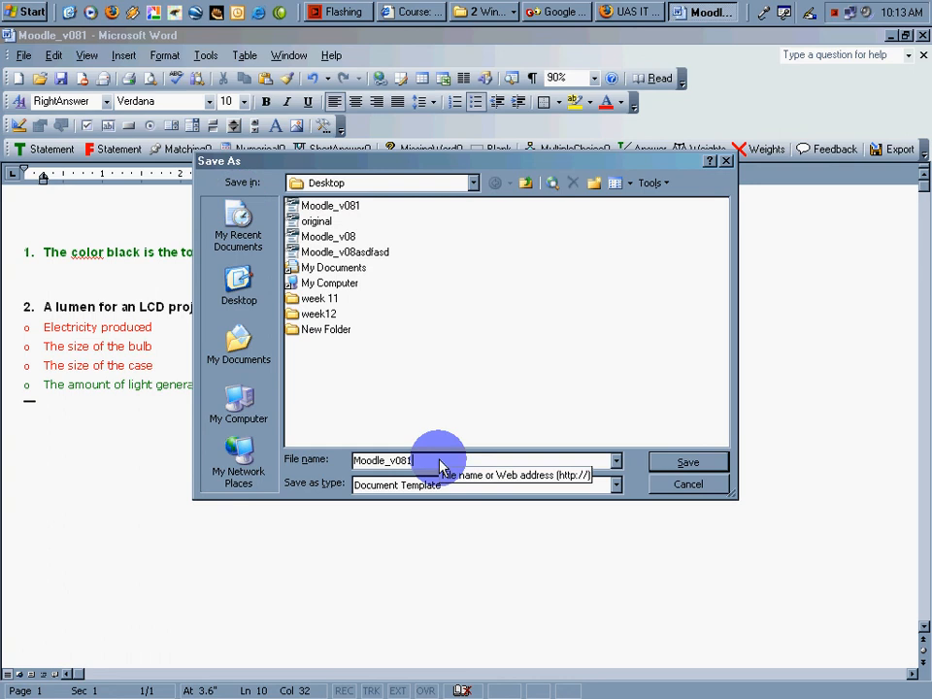
text(new_nam)
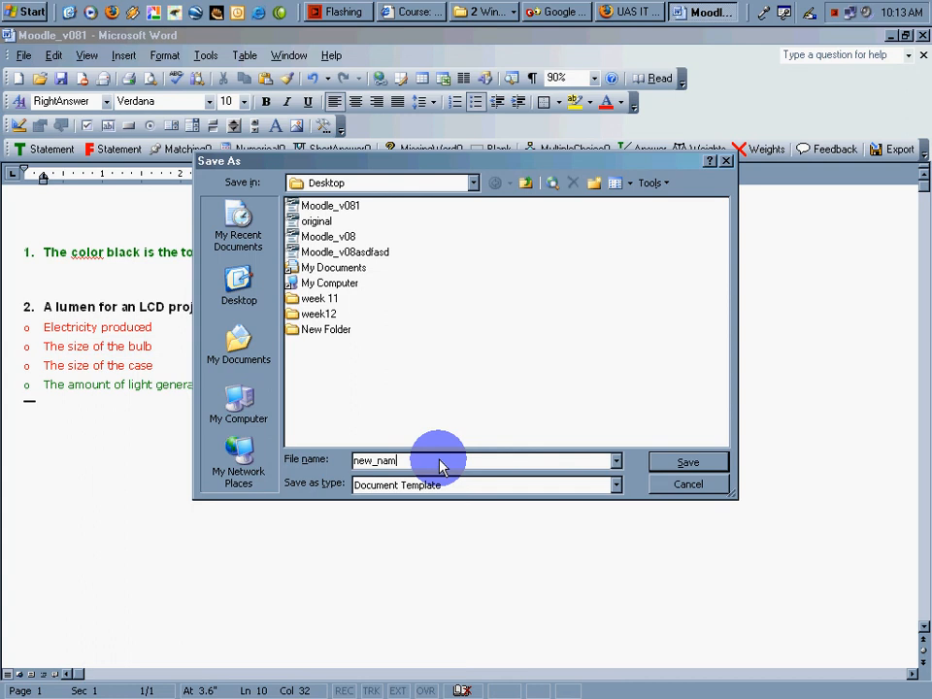
click(687, 461)
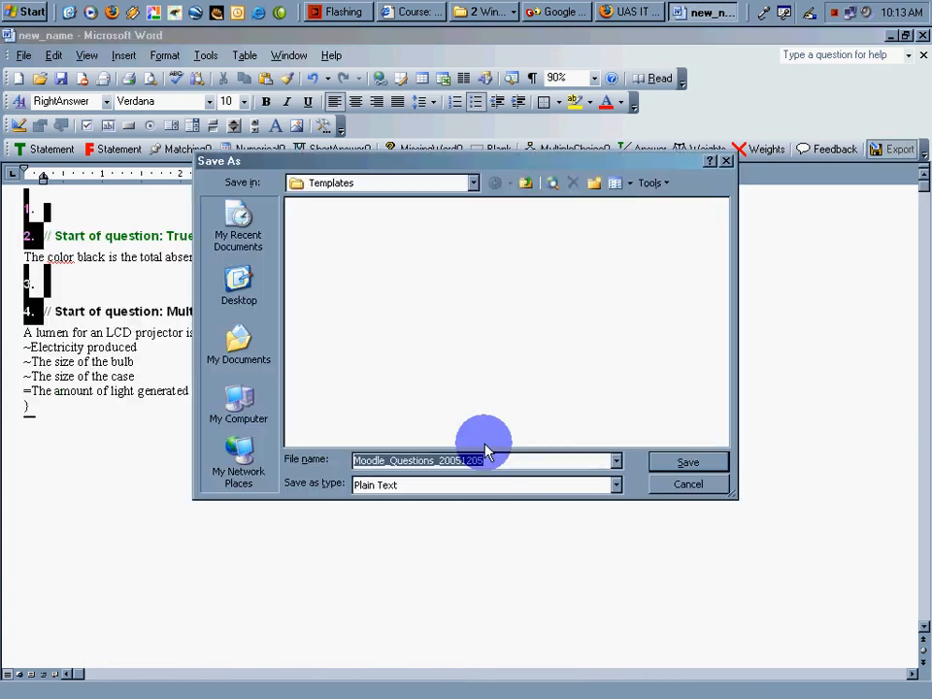
click(238, 281)
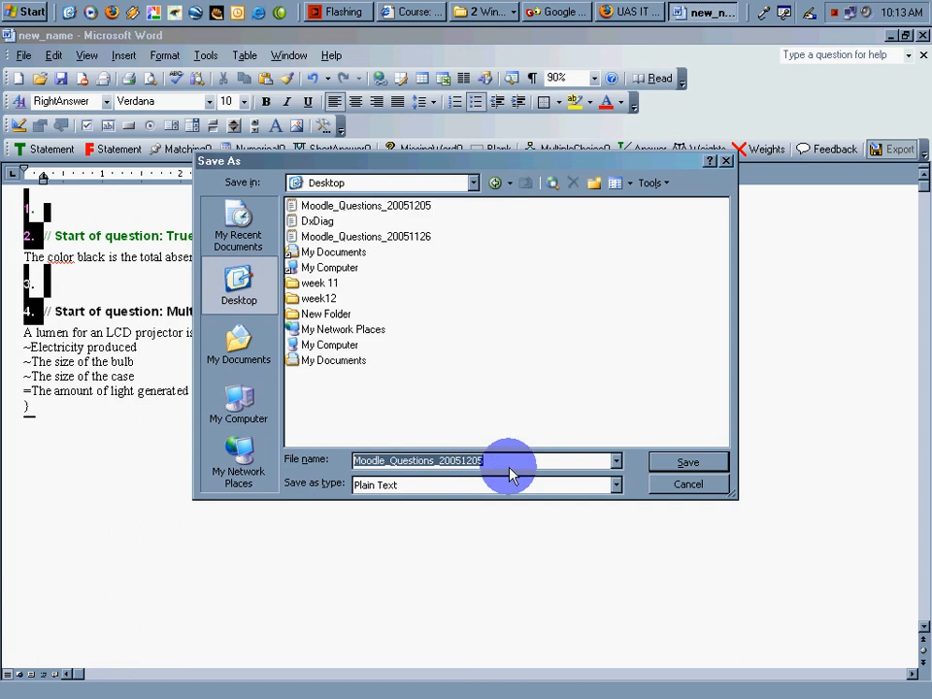
mouse_move(532, 472)
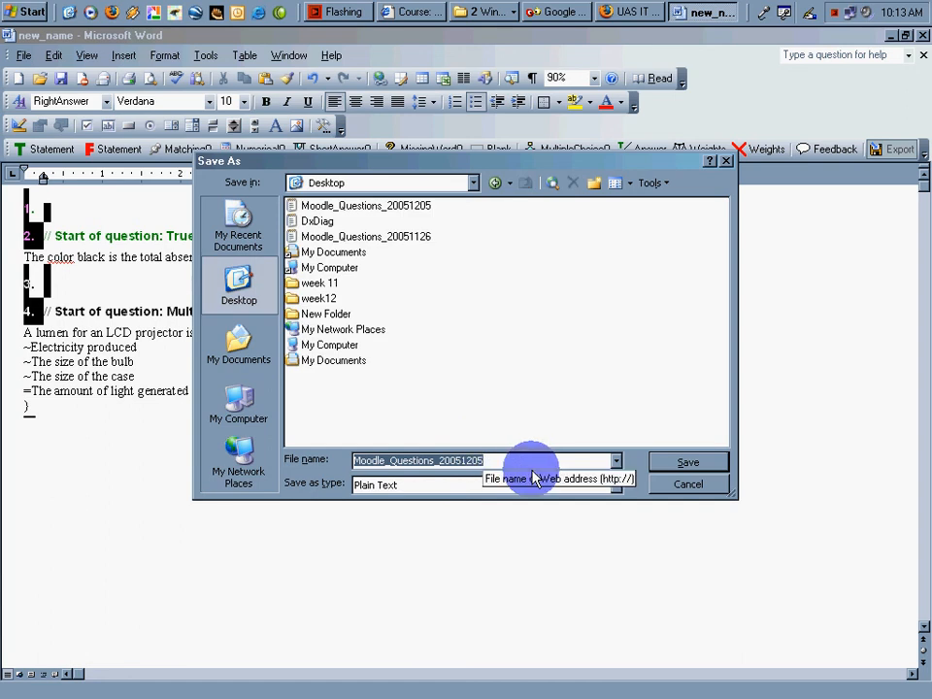
click(687, 461)
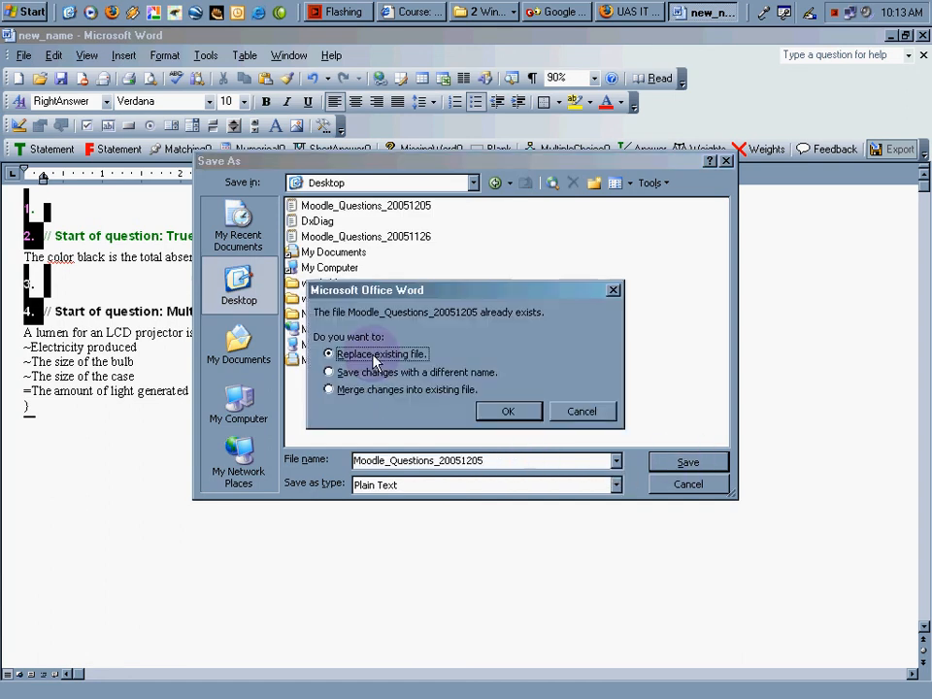
mouse_move(435, 355)
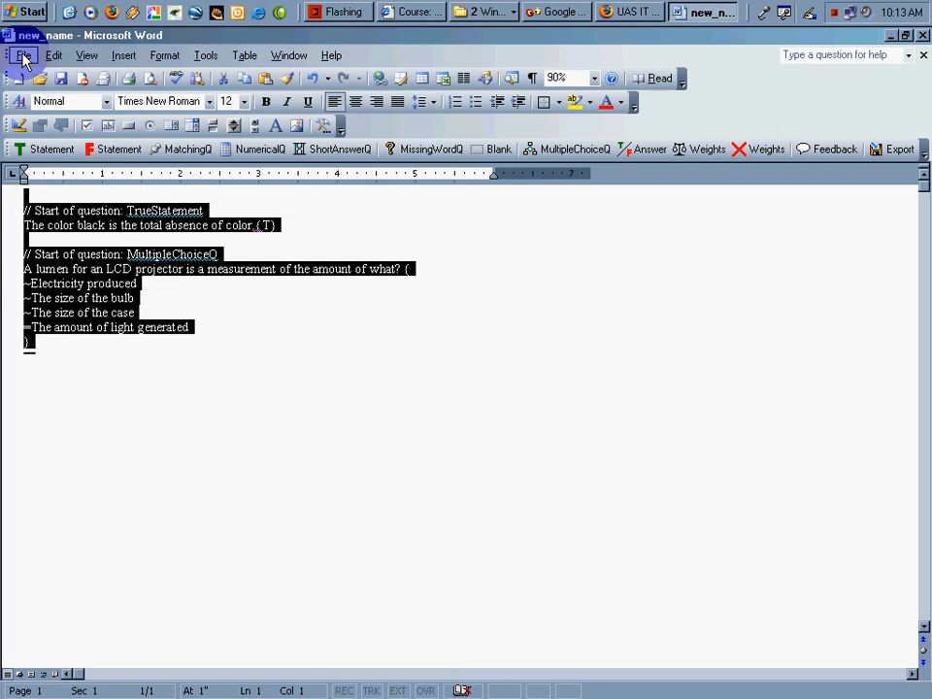
- Save new_name as a Plain Text file, accepting the loss of macros
click(23, 54)
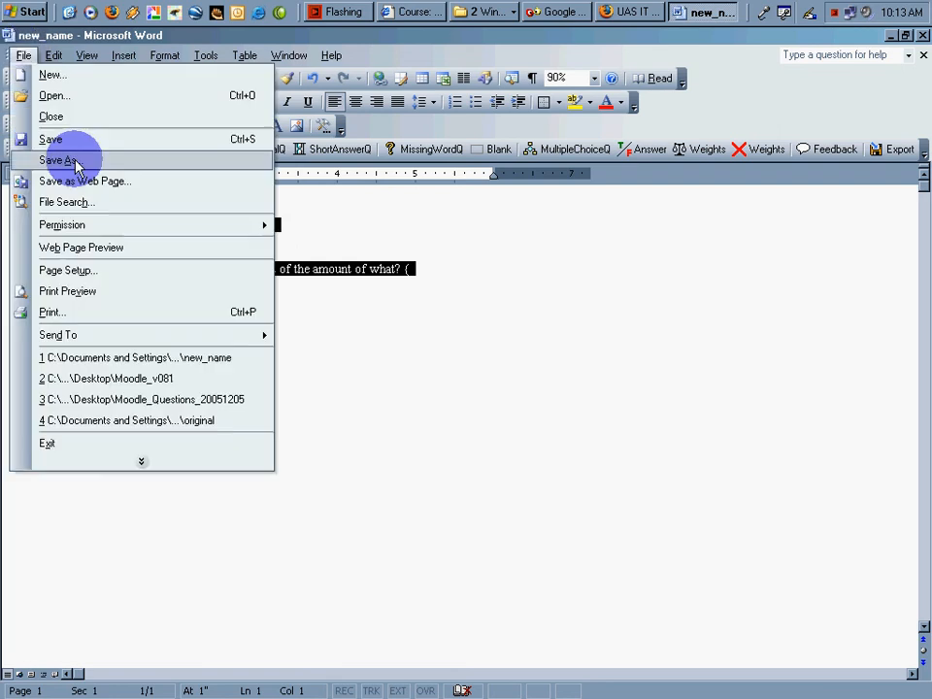
click(58, 160)
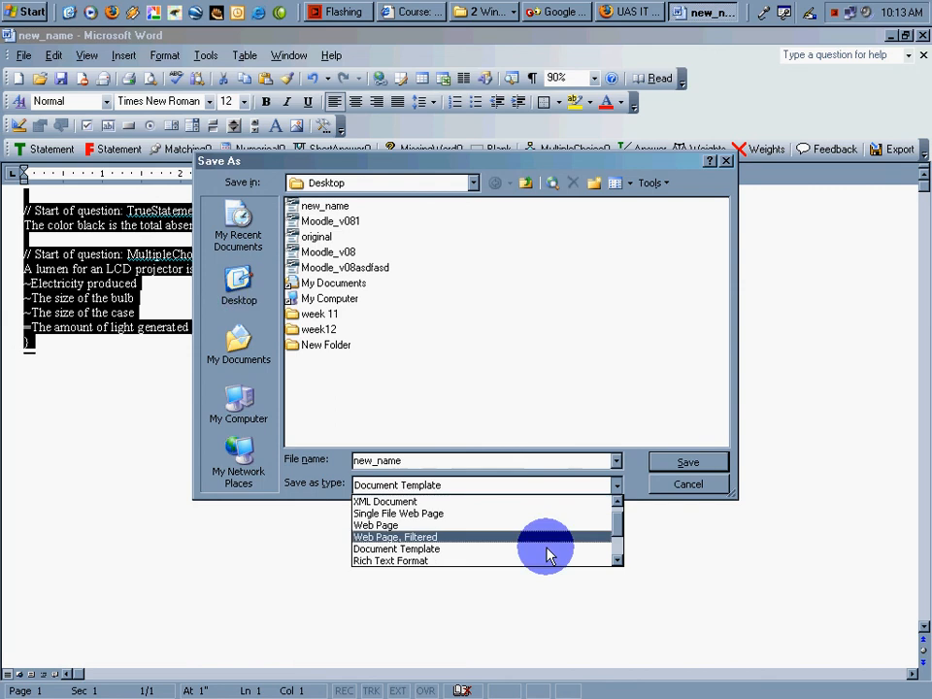
scroll(down, 3)
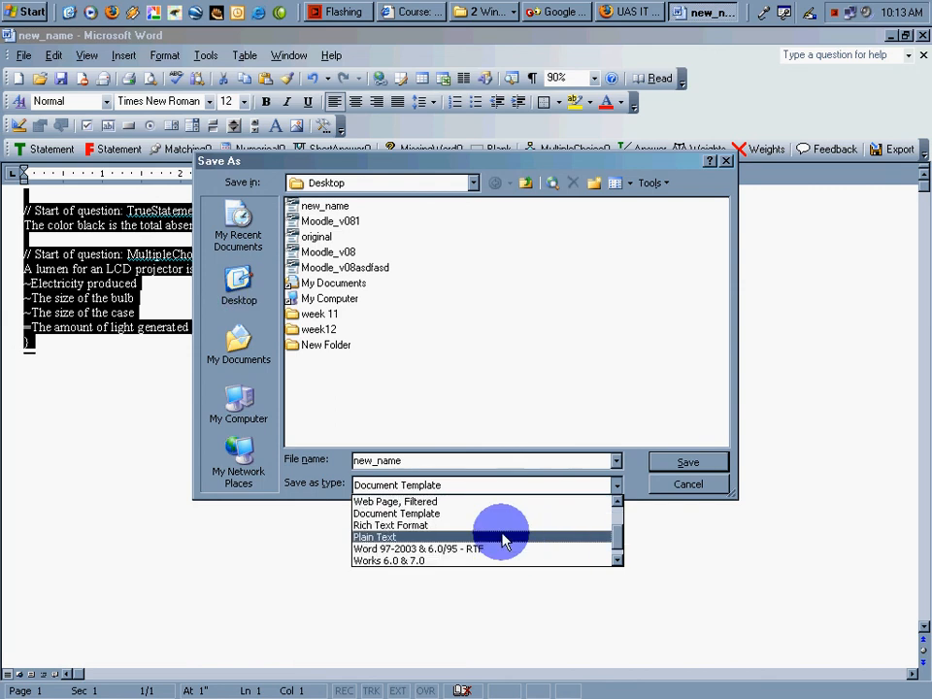
click(374, 537)
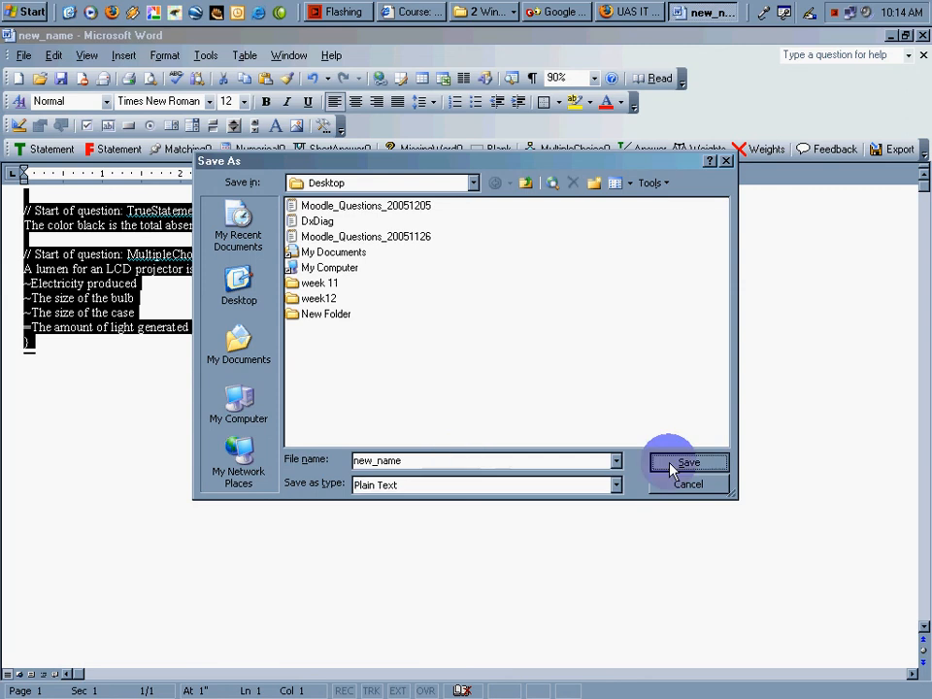
click(688, 462)
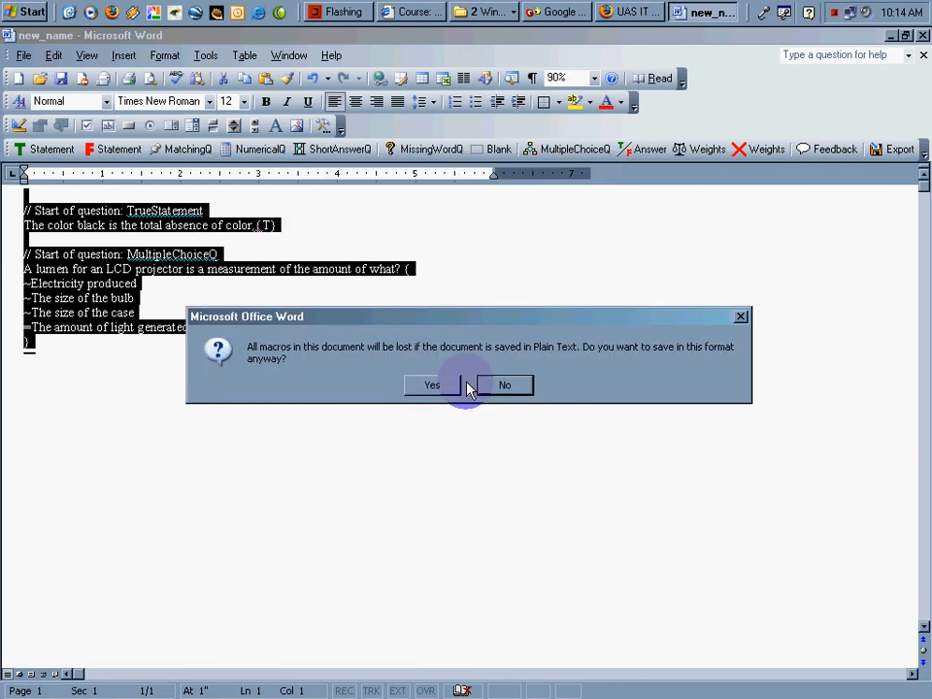
click(431, 384)
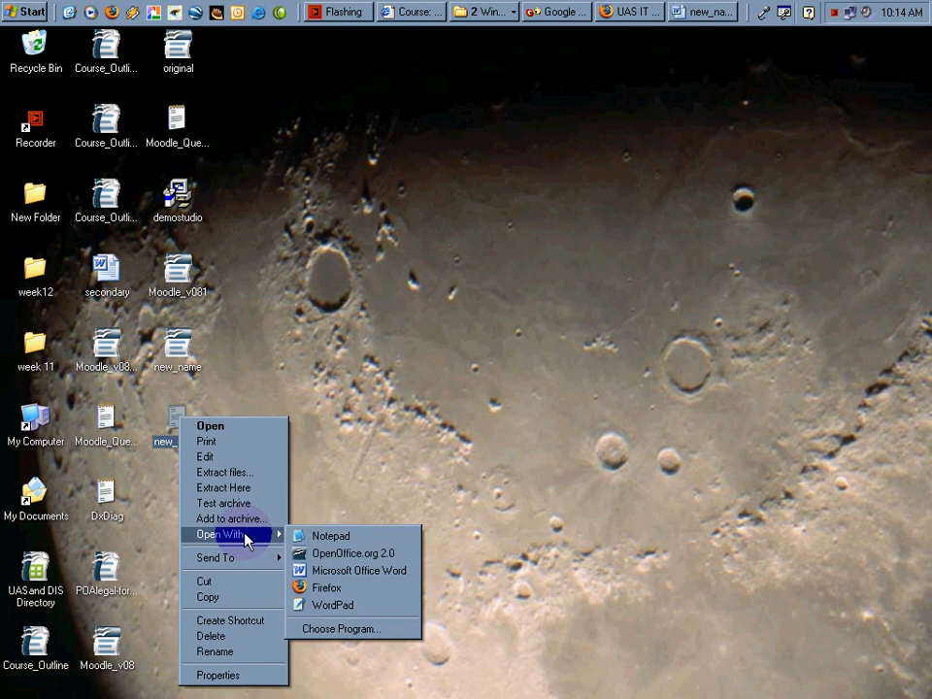
click(330, 535)
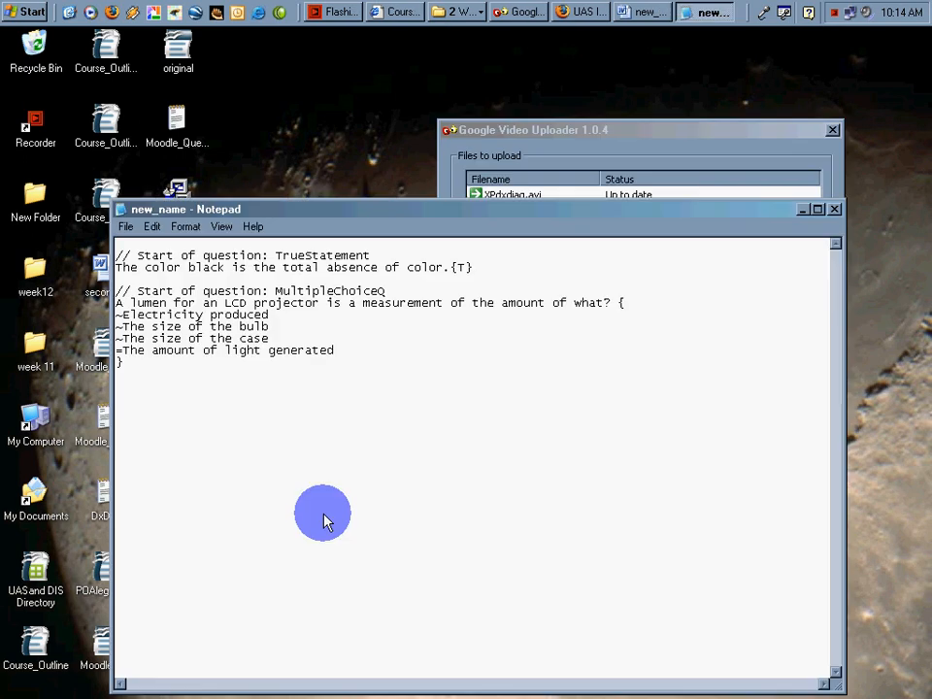
drag(114, 267, 334, 361)
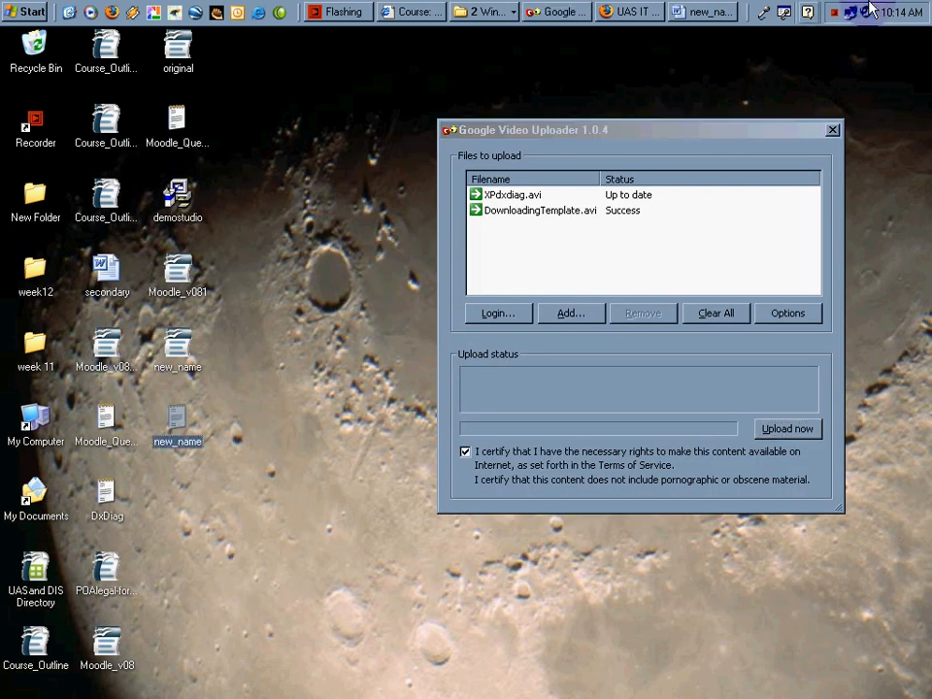
click(176, 417)
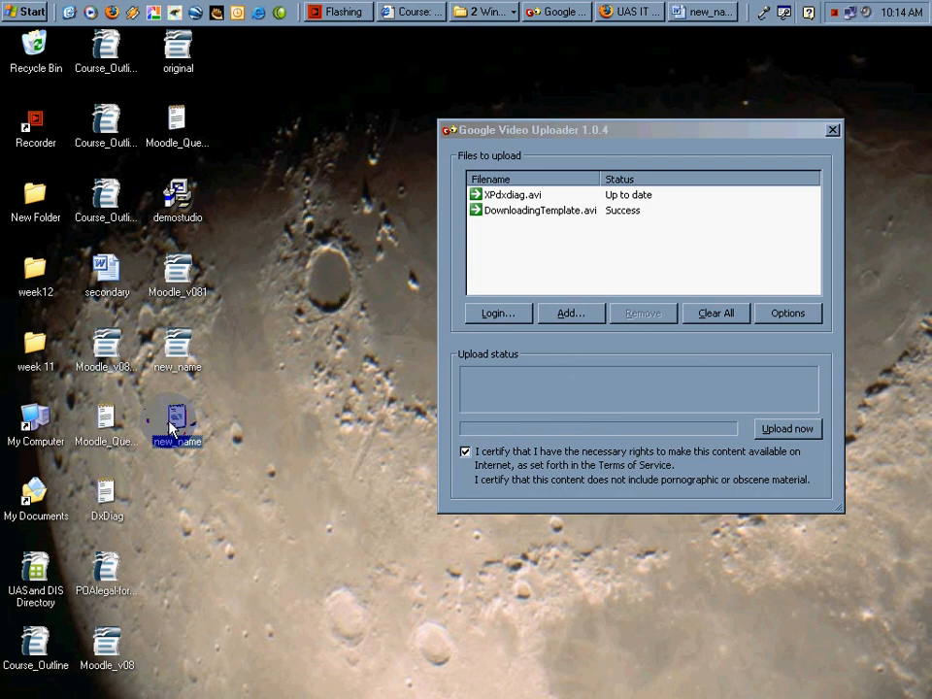